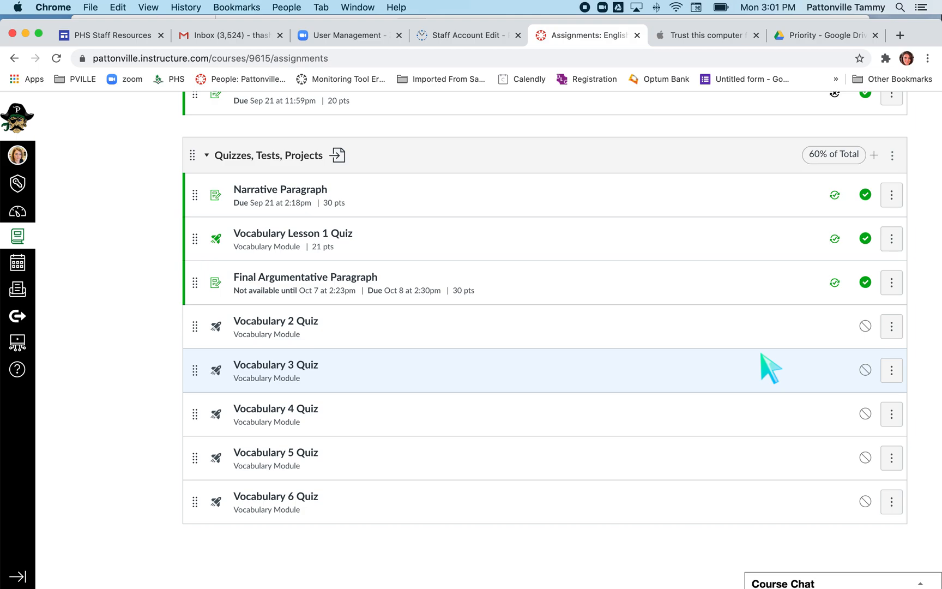
pyautogui.moveTo(298, 379)
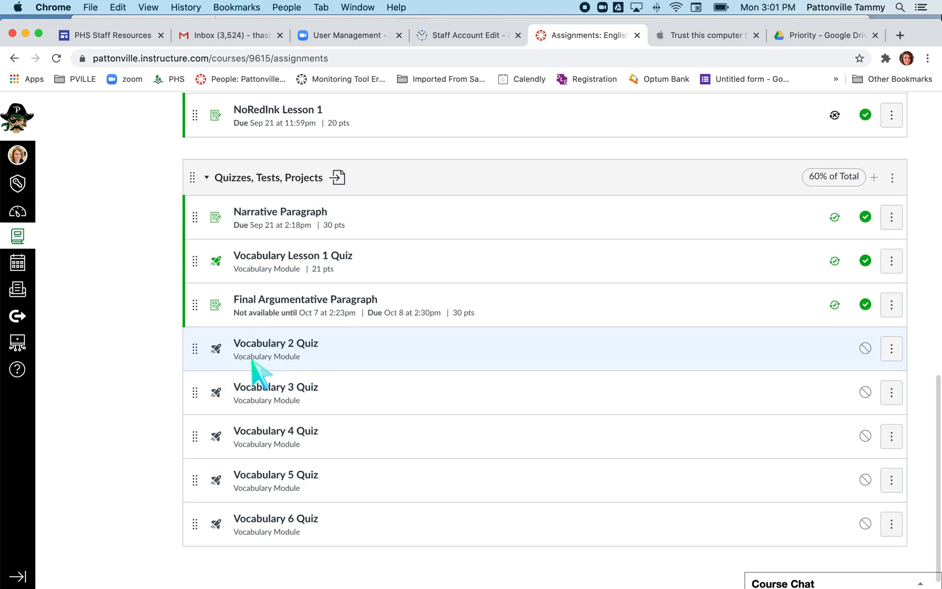
pyautogui.moveTo(317, 375)
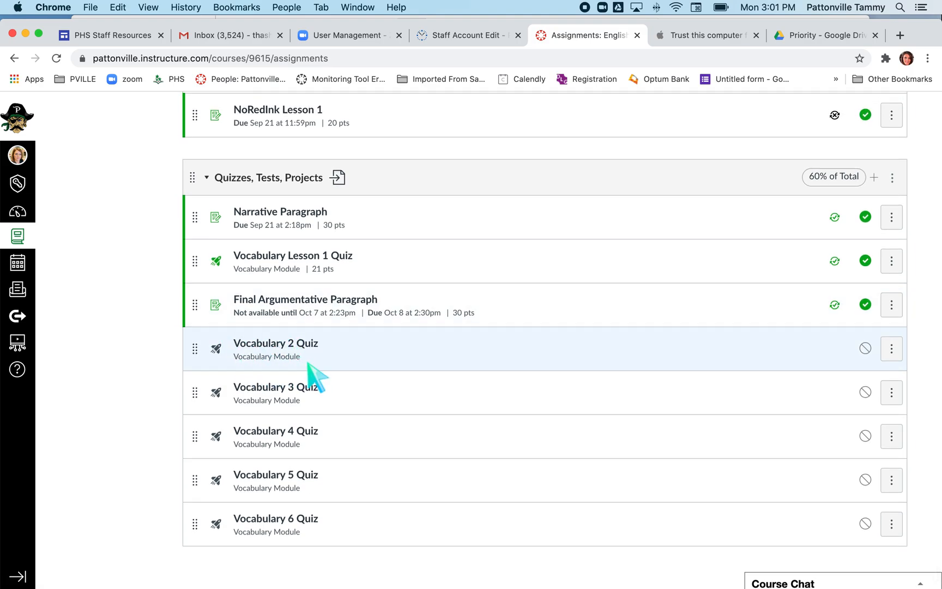
# Step: Open Vocabulary 2 Quiz in the builder and review its 29-point total and multiple-choice questions
pyautogui.click(275, 343)
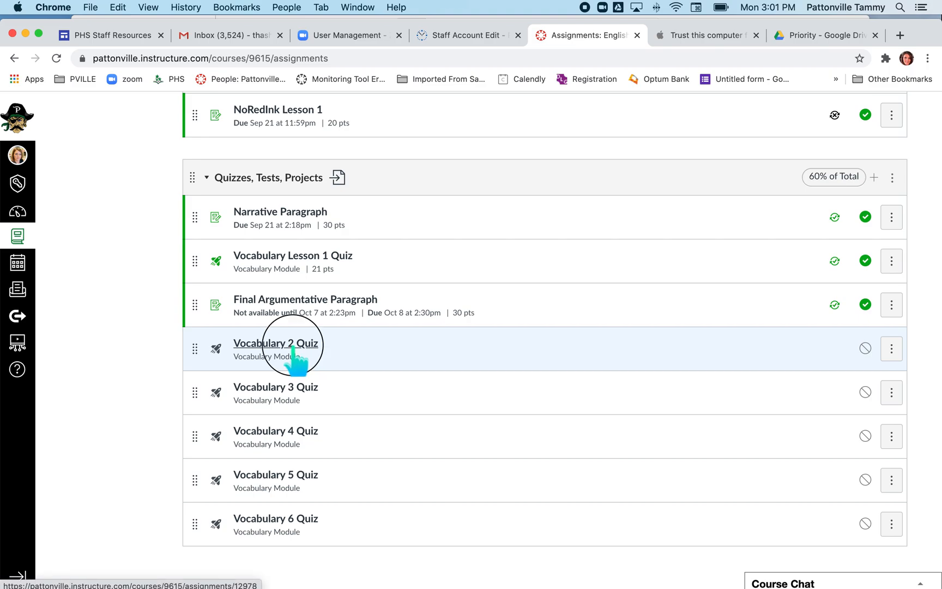
pyautogui.click(275, 343)
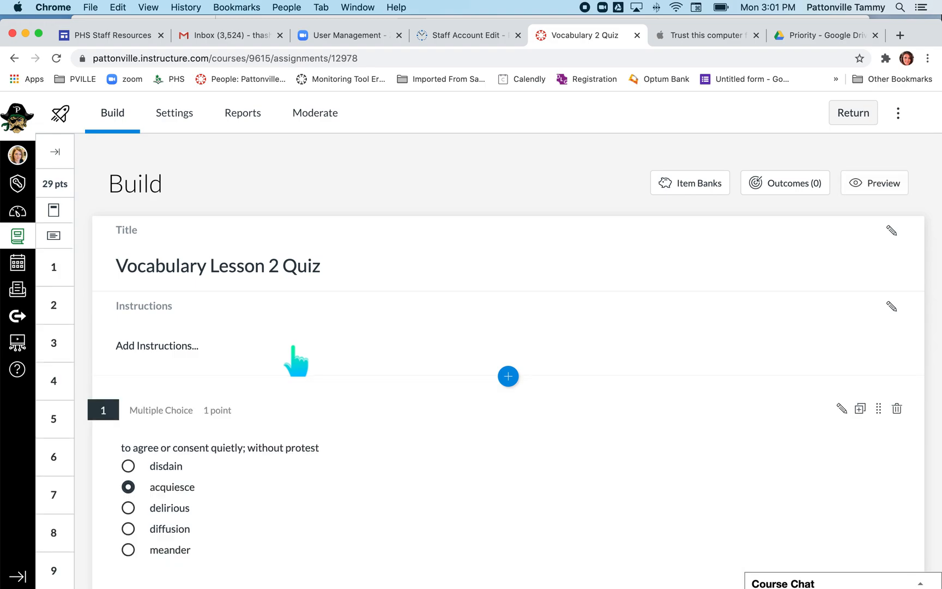
pyautogui.moveTo(64, 192)
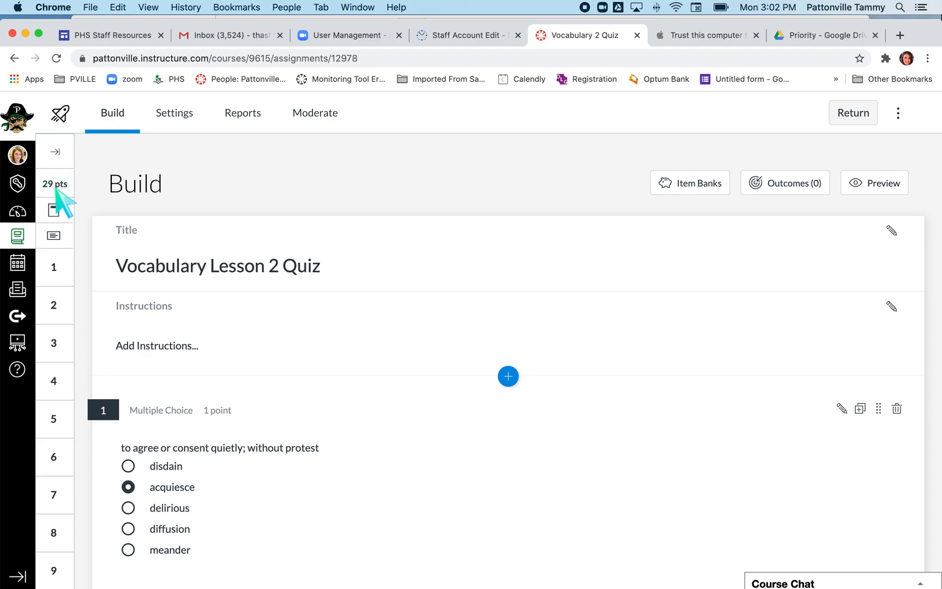
pyautogui.scroll(-3)
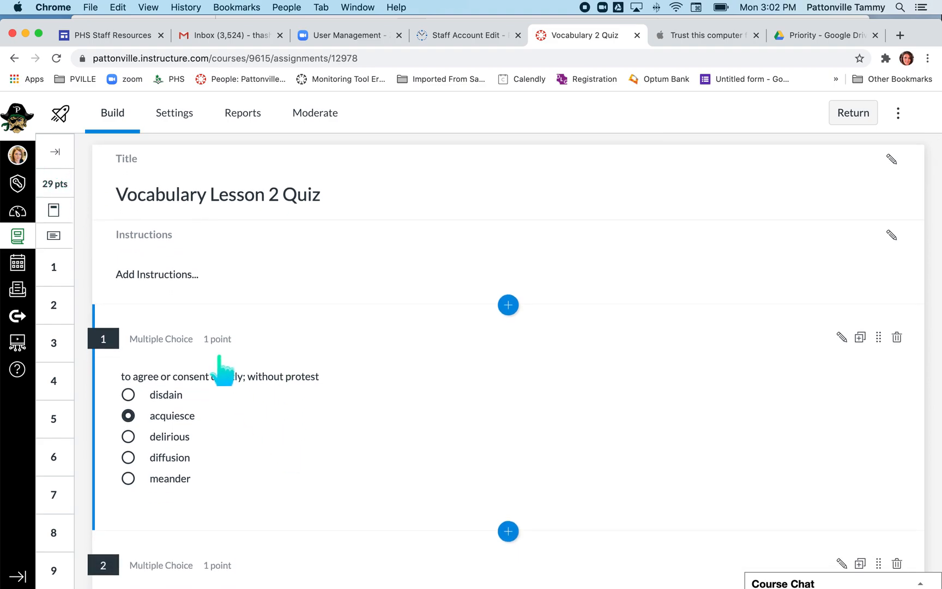
pyautogui.scroll(-3)
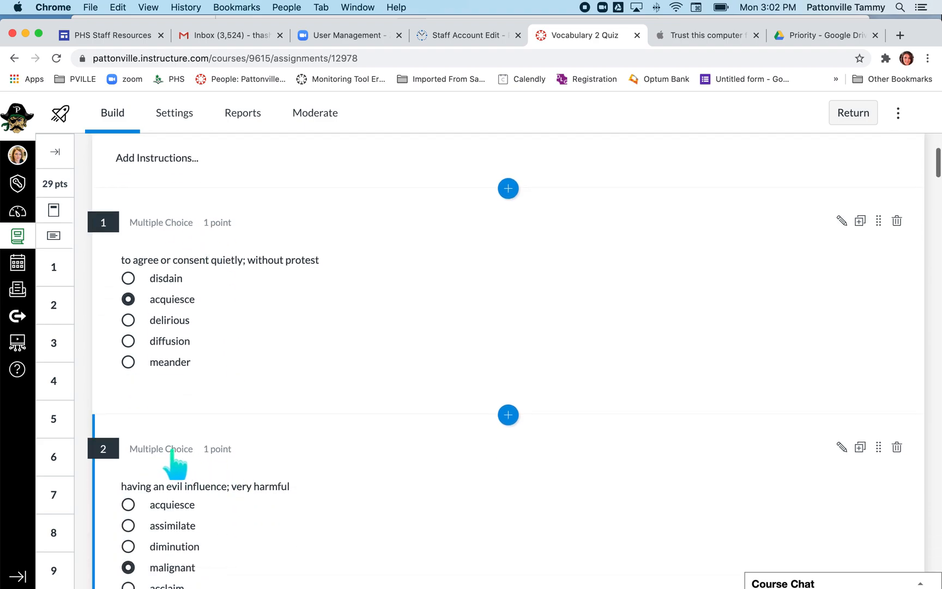
pyautogui.scroll(-3)
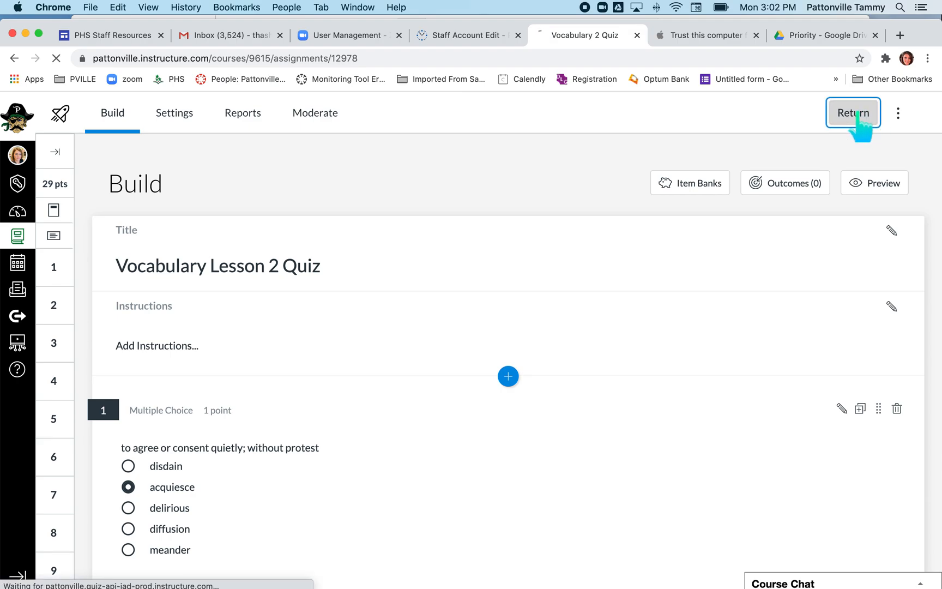
# Step: Return to the course Assignments list and scroll to the Quizzes, Tests, Projects group
pyautogui.click(852, 112)
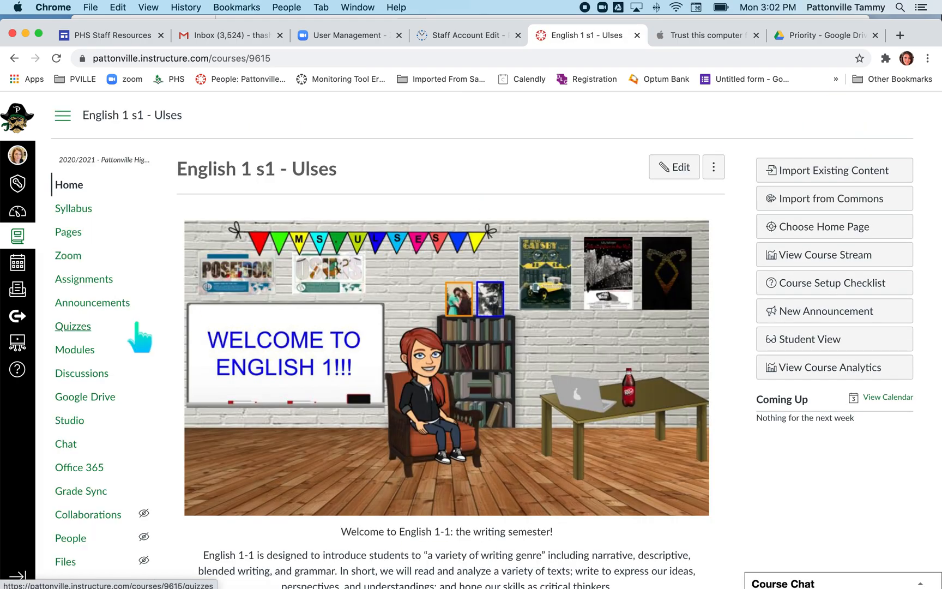
pyautogui.click(84, 279)
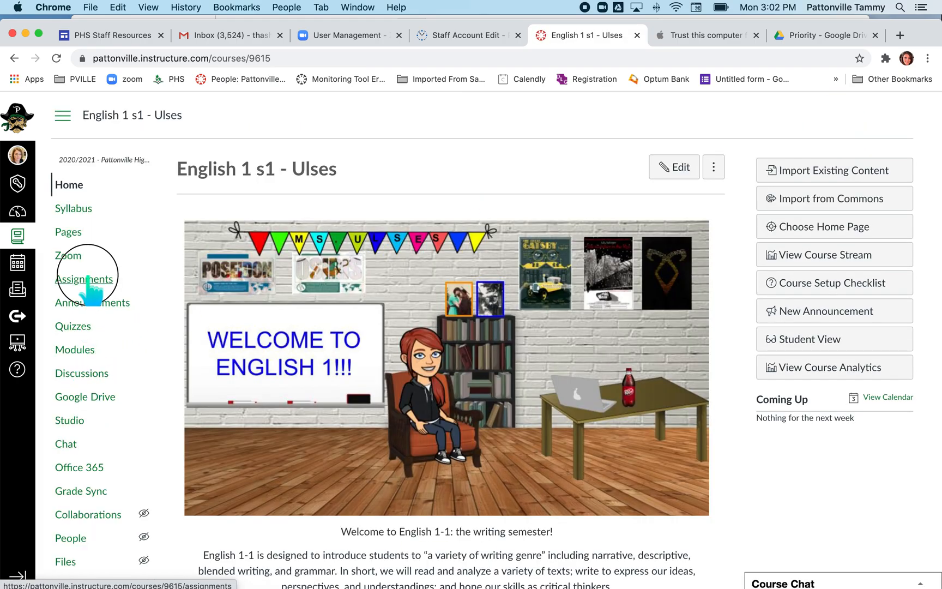
pyautogui.click(84, 278)
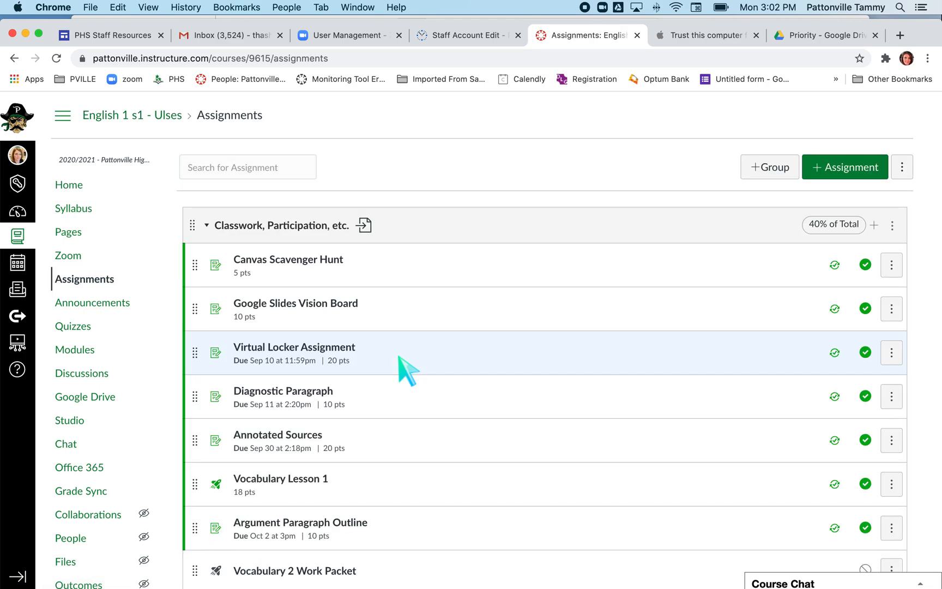
pyautogui.scroll(-3)
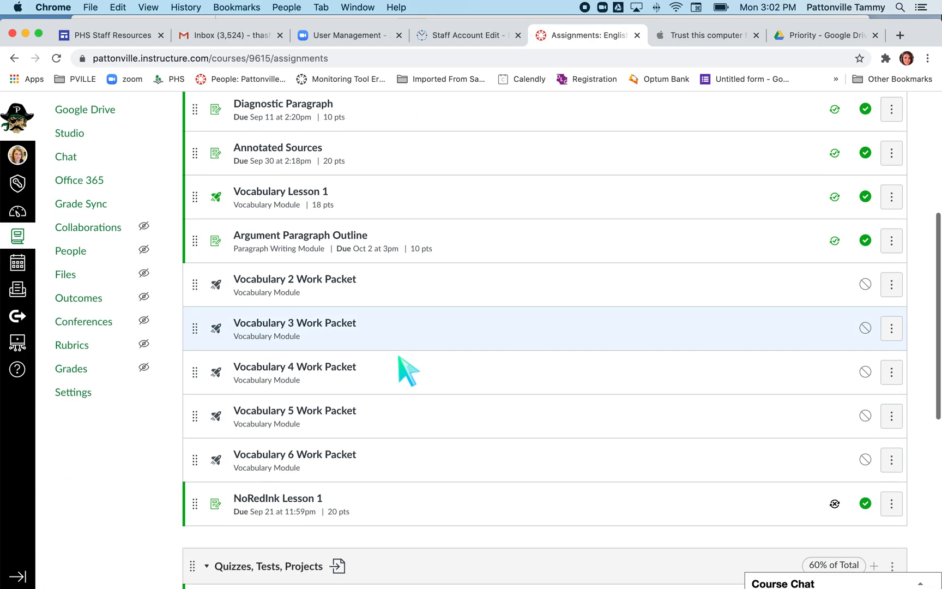
pyautogui.scroll(-3)
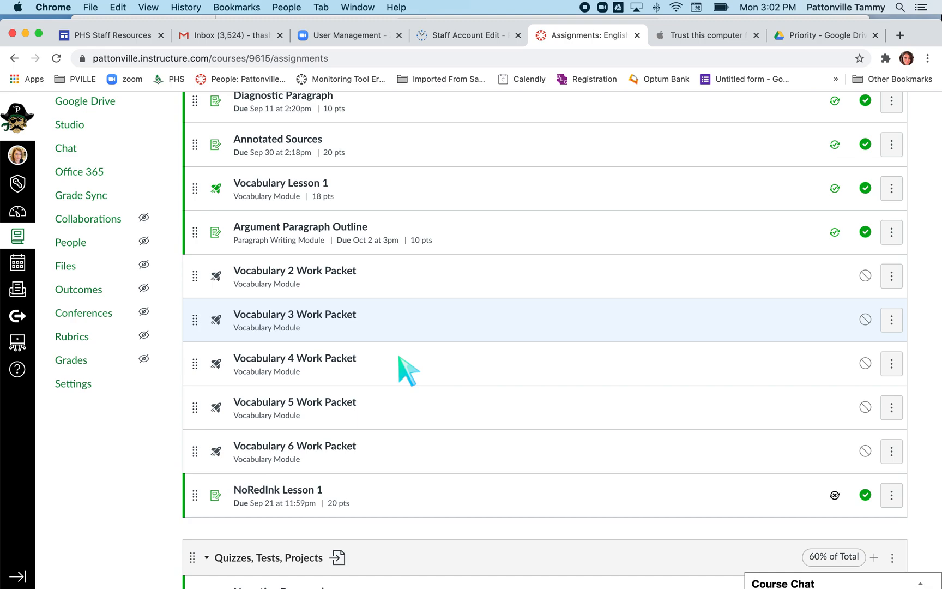
pyautogui.scroll(-3)
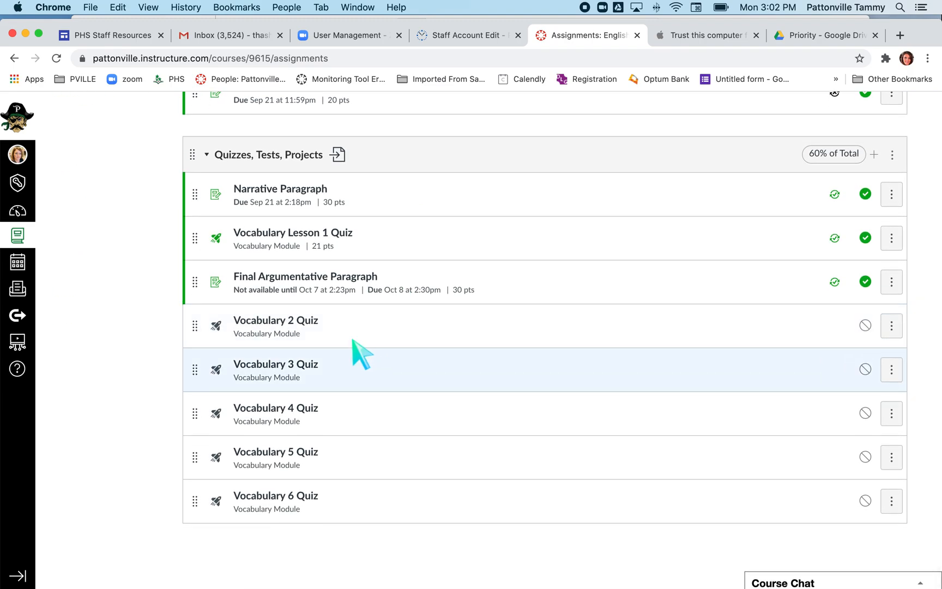
pyautogui.moveTo(275, 321)
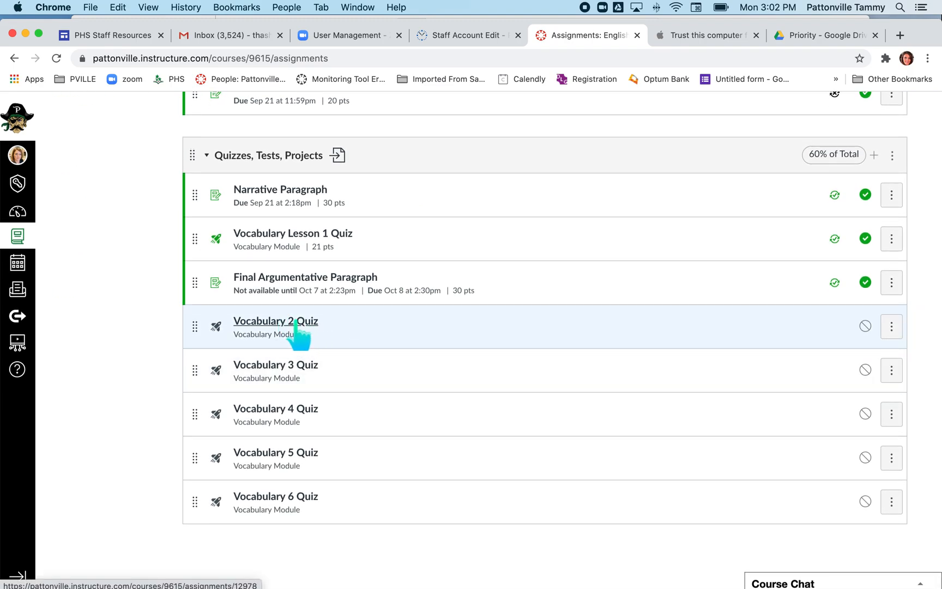
# Step: Edit Vocabulary 2 Quiz with More Options and focus its Points field, still 0
pyautogui.click(892, 326)
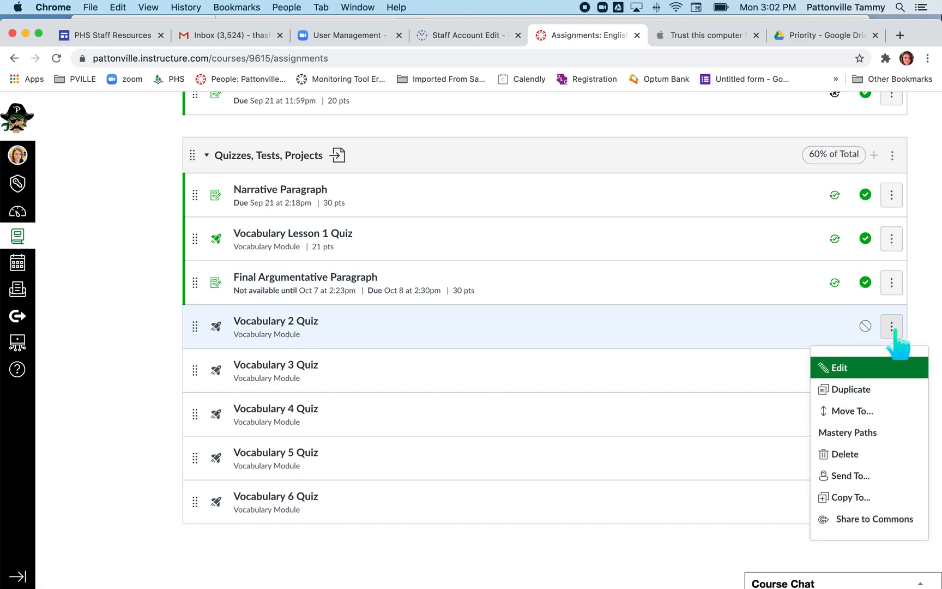
pyautogui.click(838, 367)
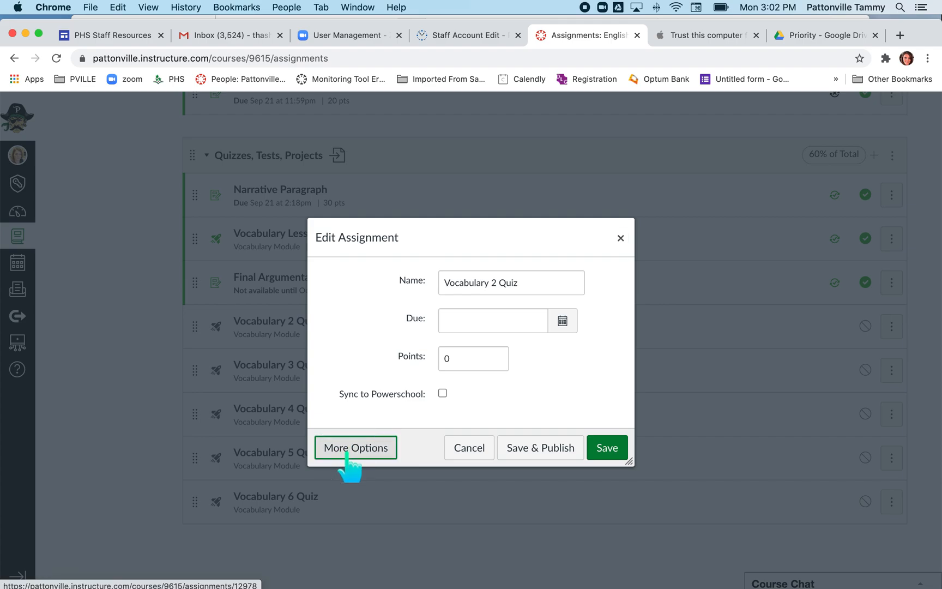
pyautogui.click(356, 448)
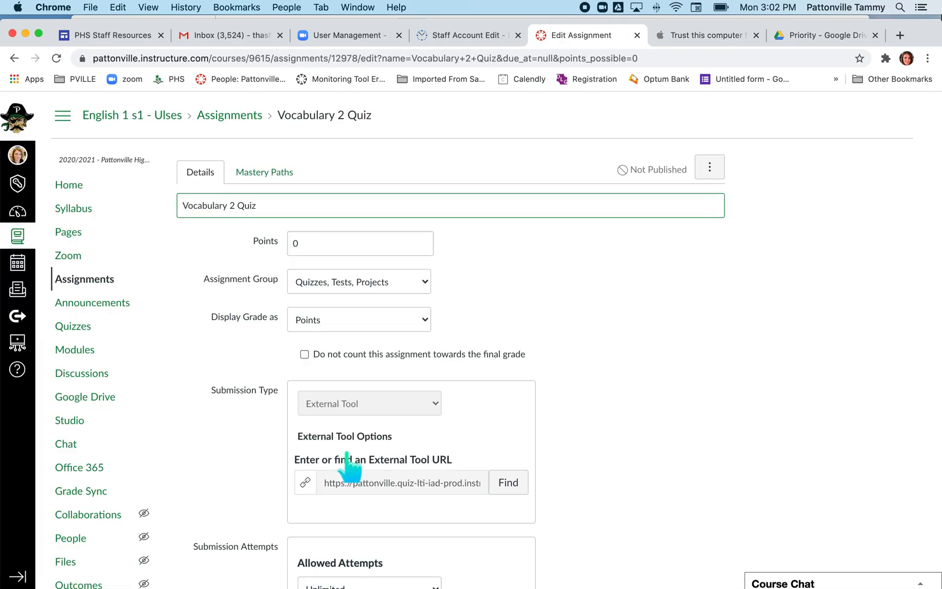
pyautogui.moveTo(270, 247)
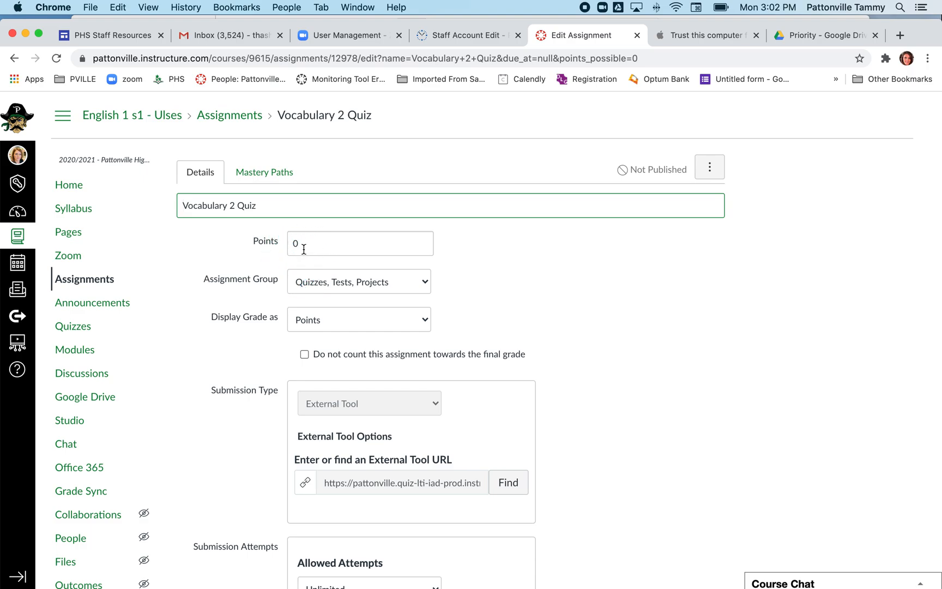
pyautogui.click(359, 243)
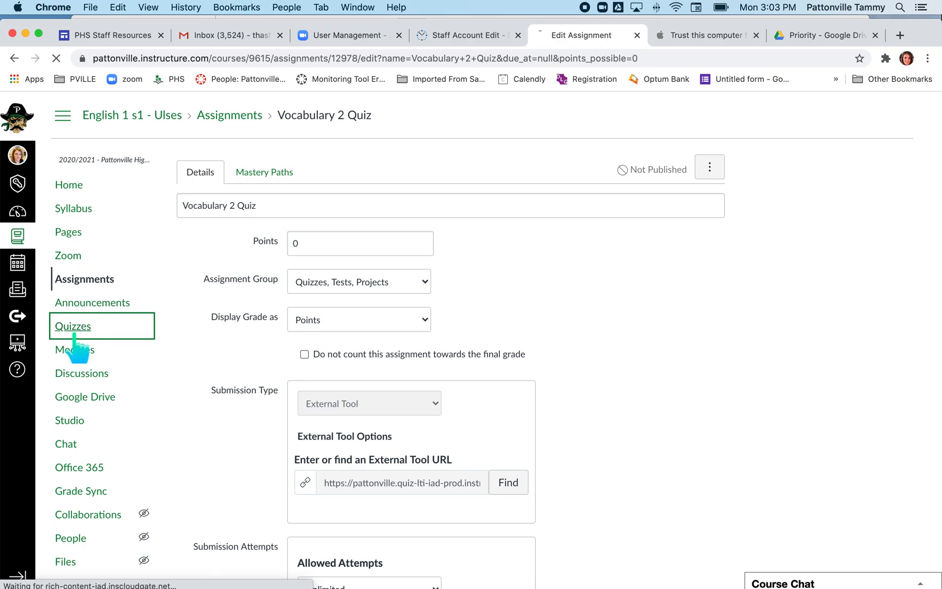
# Step: From the course Quizzes list, reopen Vocabulary 2 Quiz in the builder showing 29 points
pyautogui.click(73, 326)
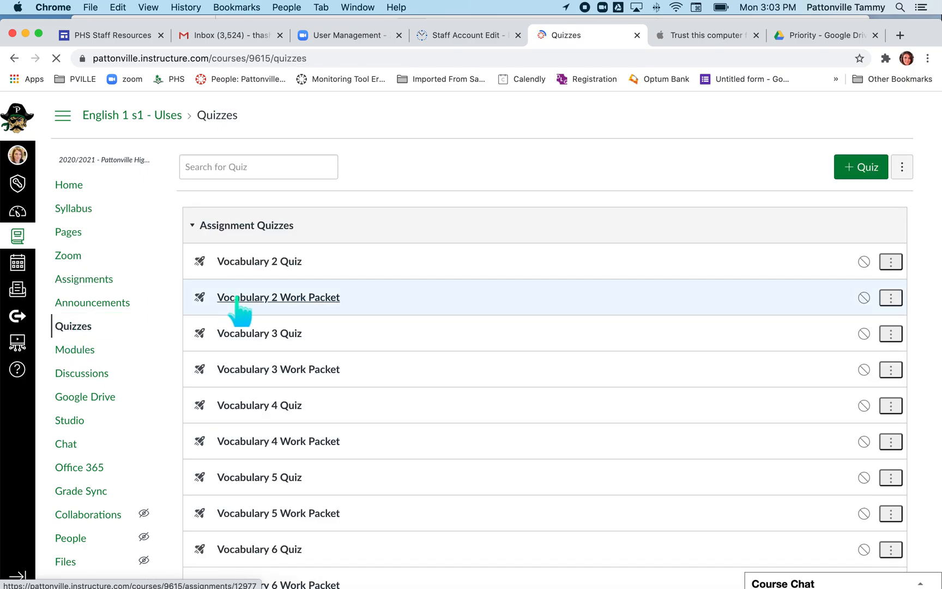
pyautogui.scroll(-3)
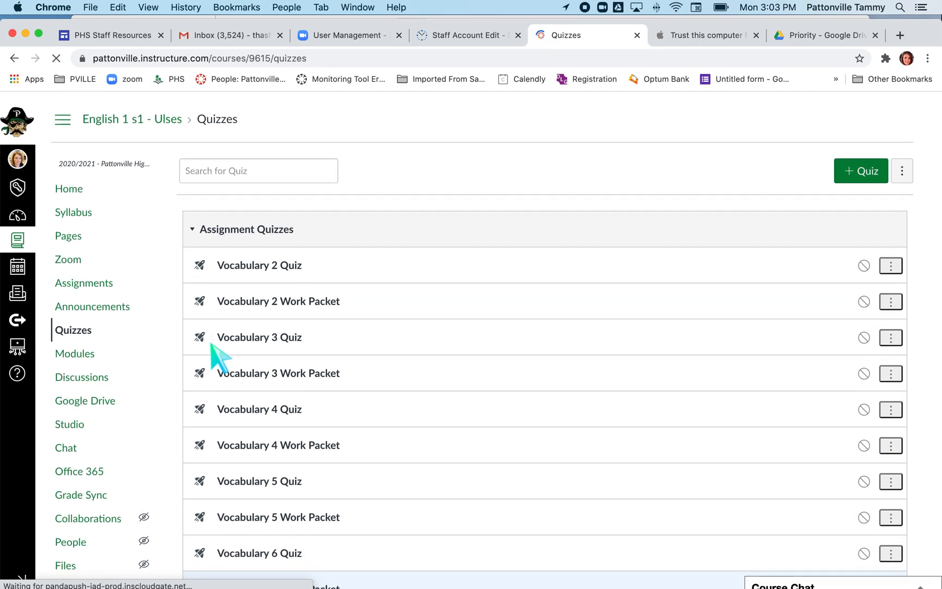
pyautogui.click(259, 262)
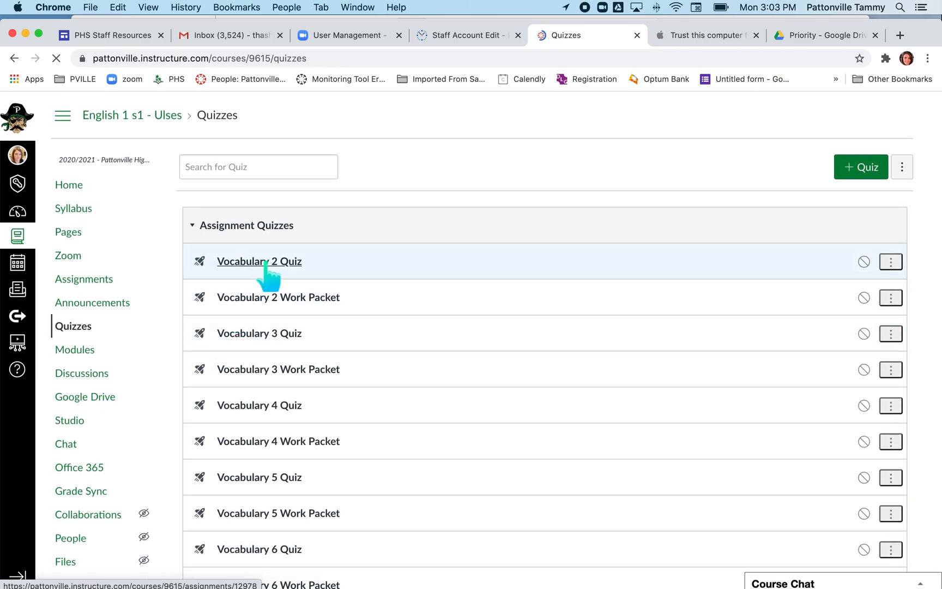
pyautogui.click(260, 261)
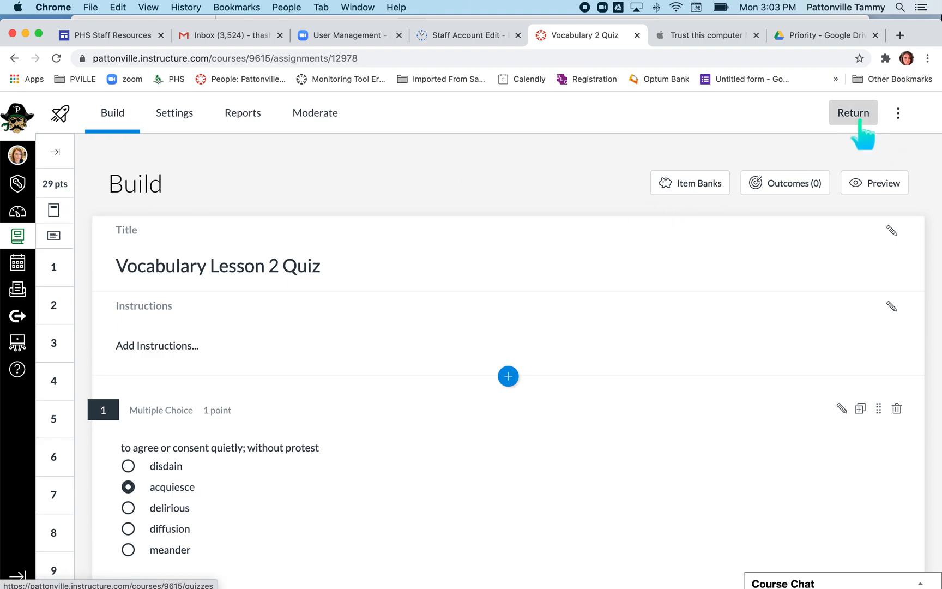
# Step: Return to Quizzes and edit Vocabulary 2 Quiz's settings, Points still 0, scrolling to the save options
pyautogui.click(853, 112)
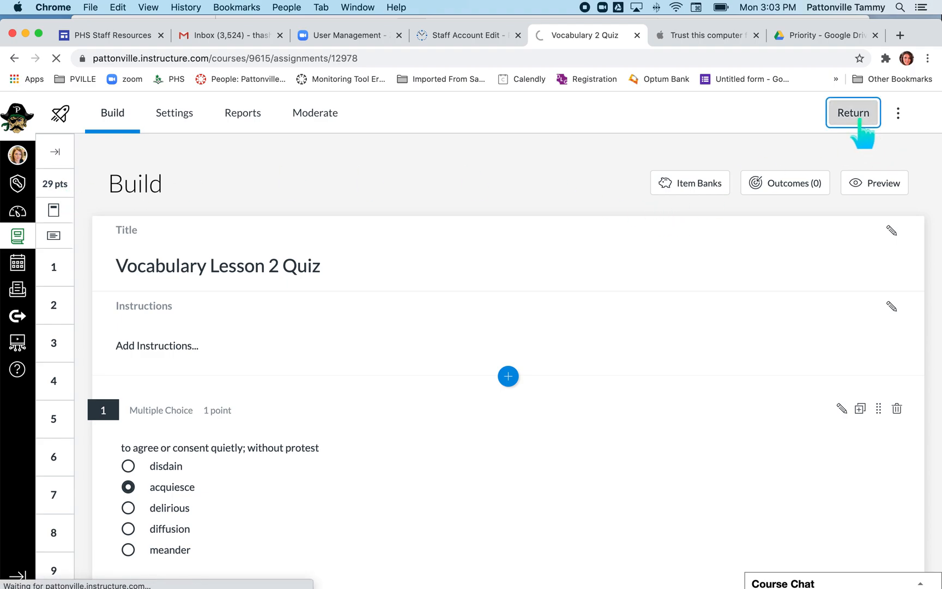
pyautogui.click(853, 112)
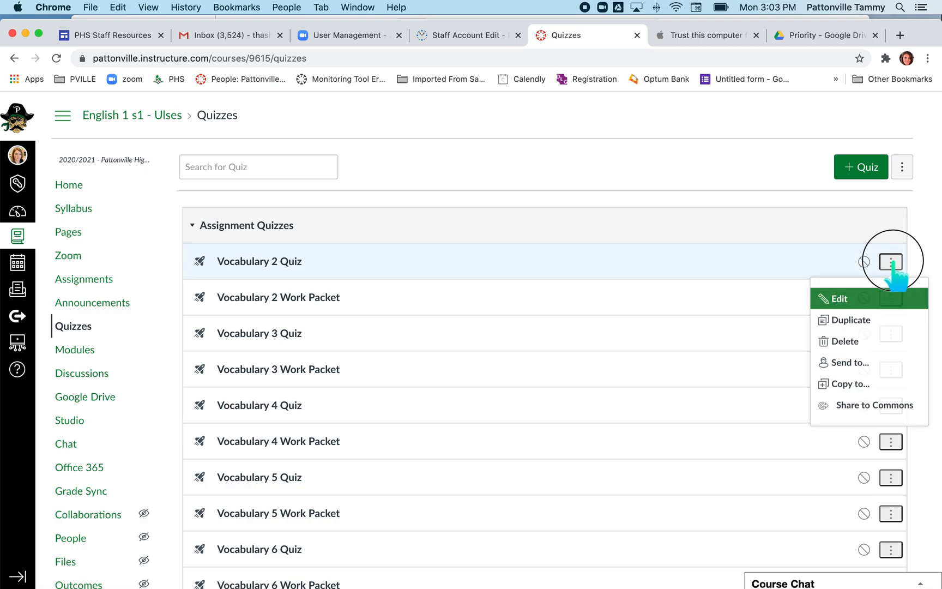
pyautogui.click(837, 299)
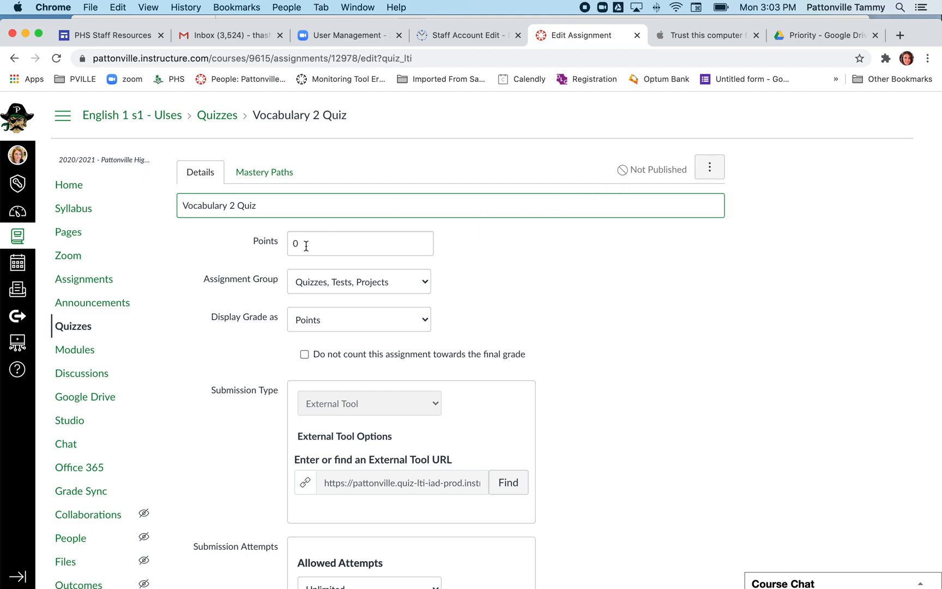
pyautogui.scroll(-3)
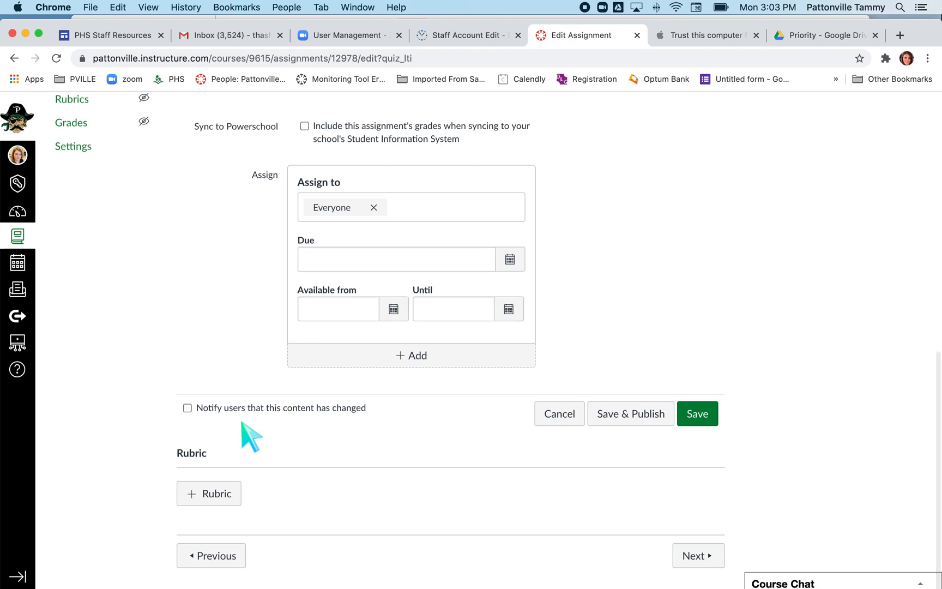